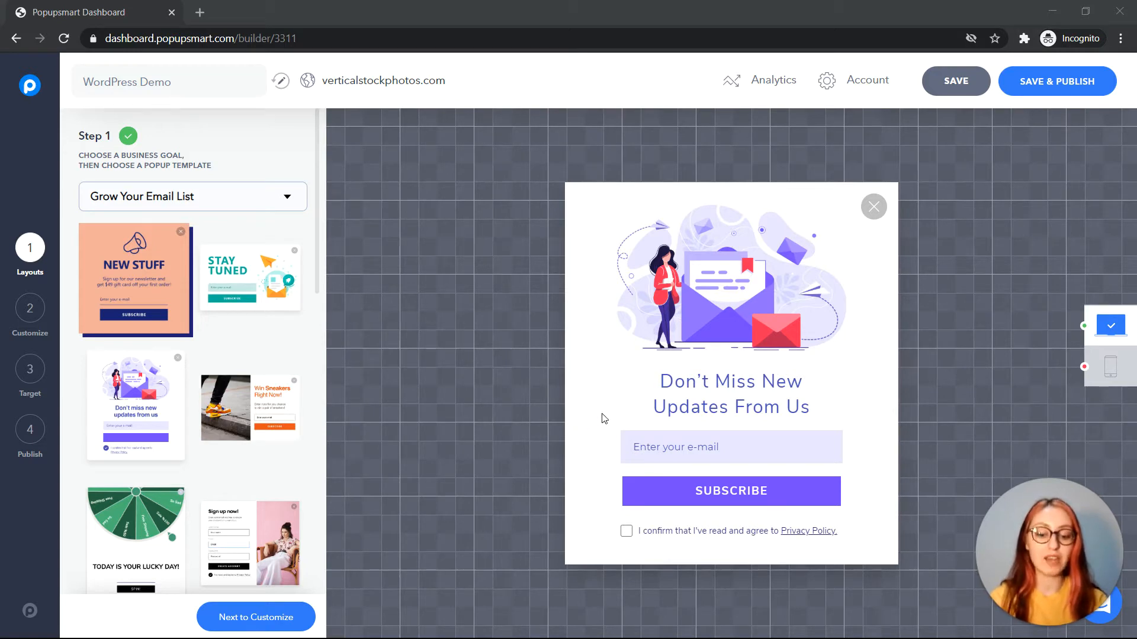
mouse_move(543, 386)
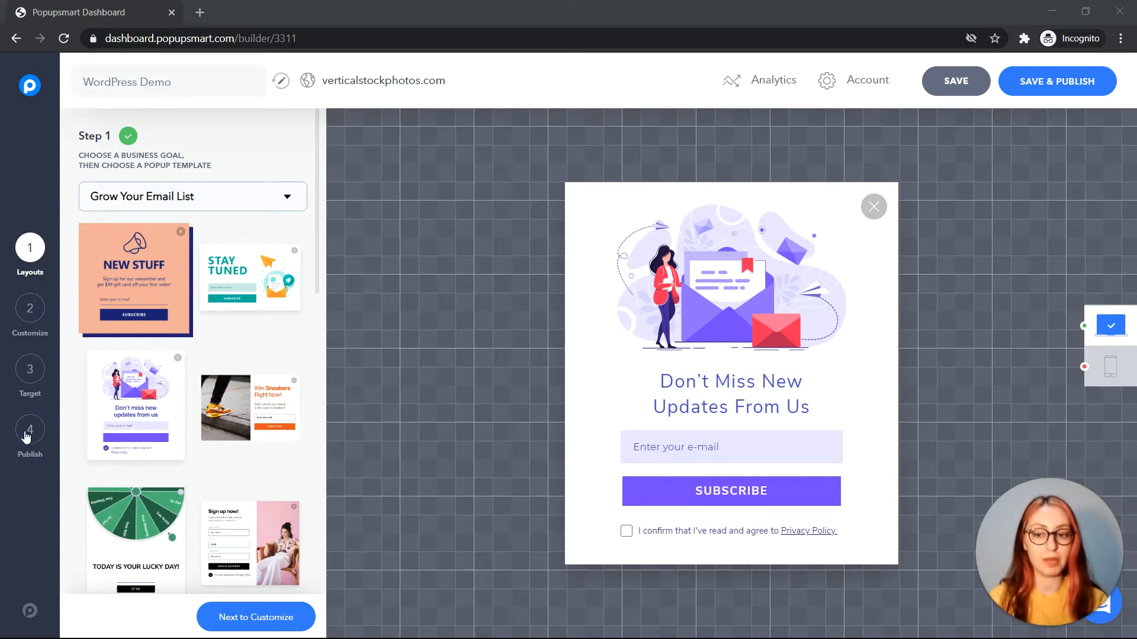
- Copy the popup's embed code from the Publish step in Popupsmart
click(29, 434)
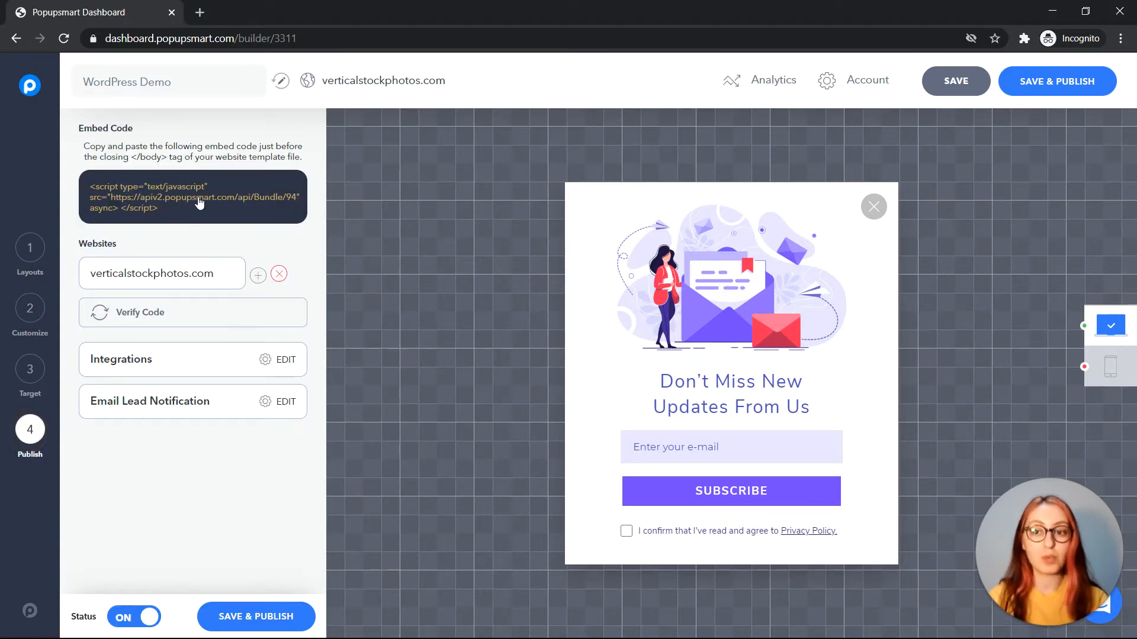
click(192, 196)
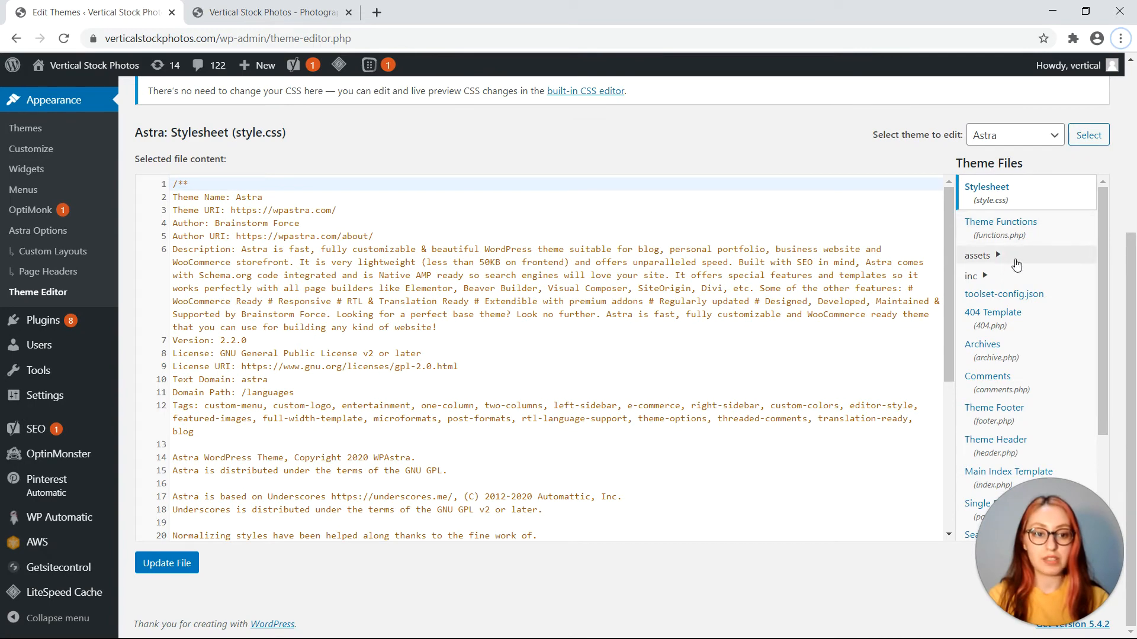
- Open the Astra Theme Header (header.php) in the WordPress Theme Editor
scroll(down, 3)
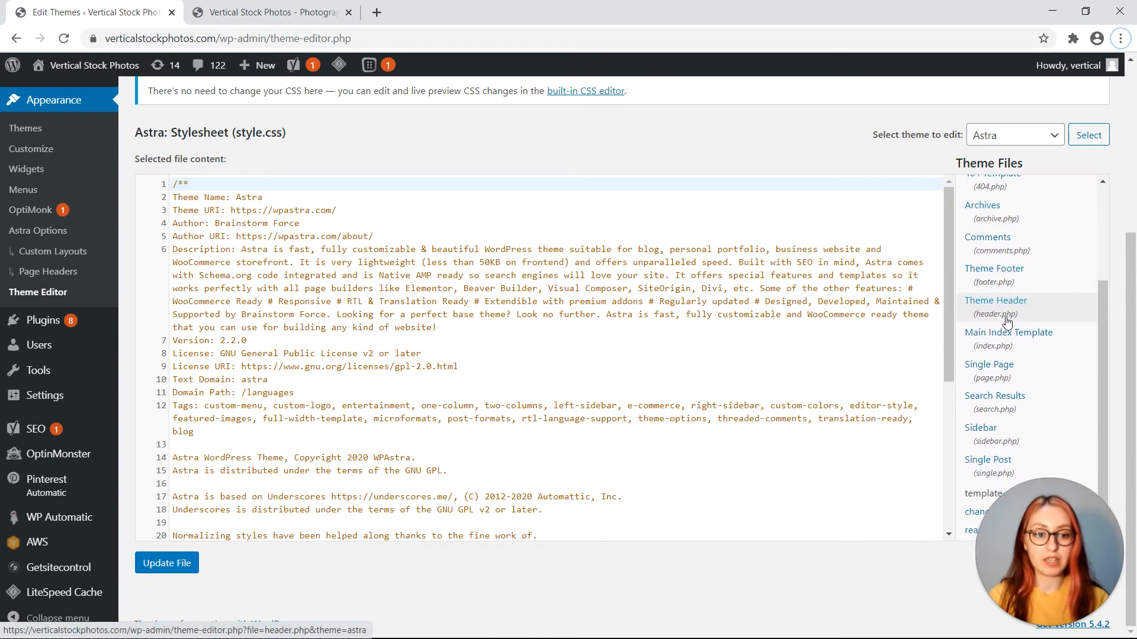
click(995, 306)
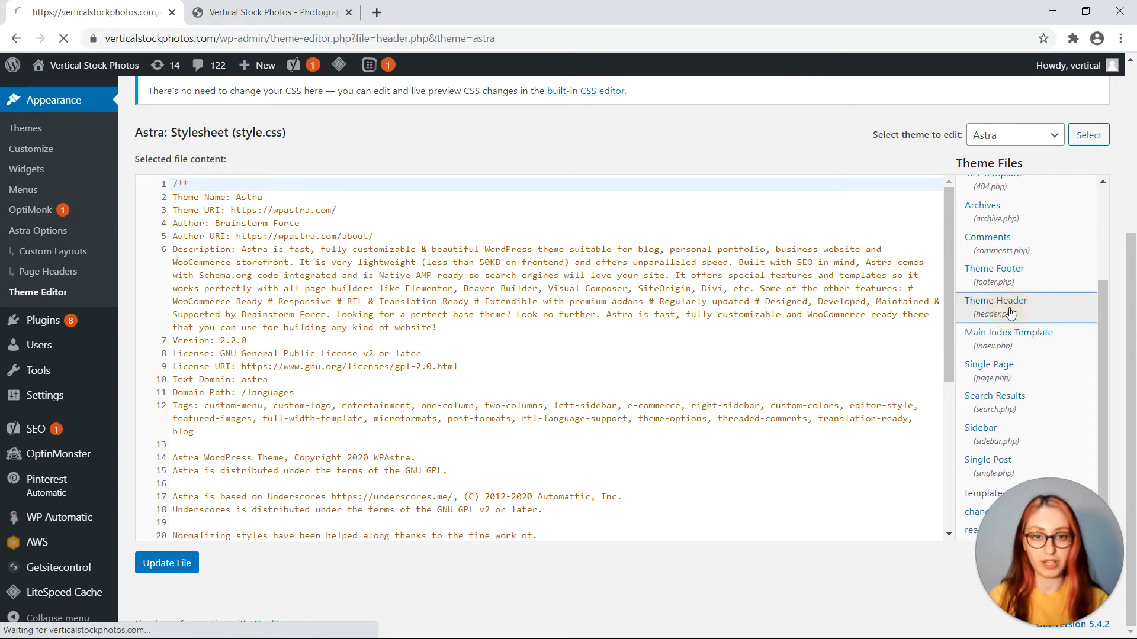
click(996, 306)
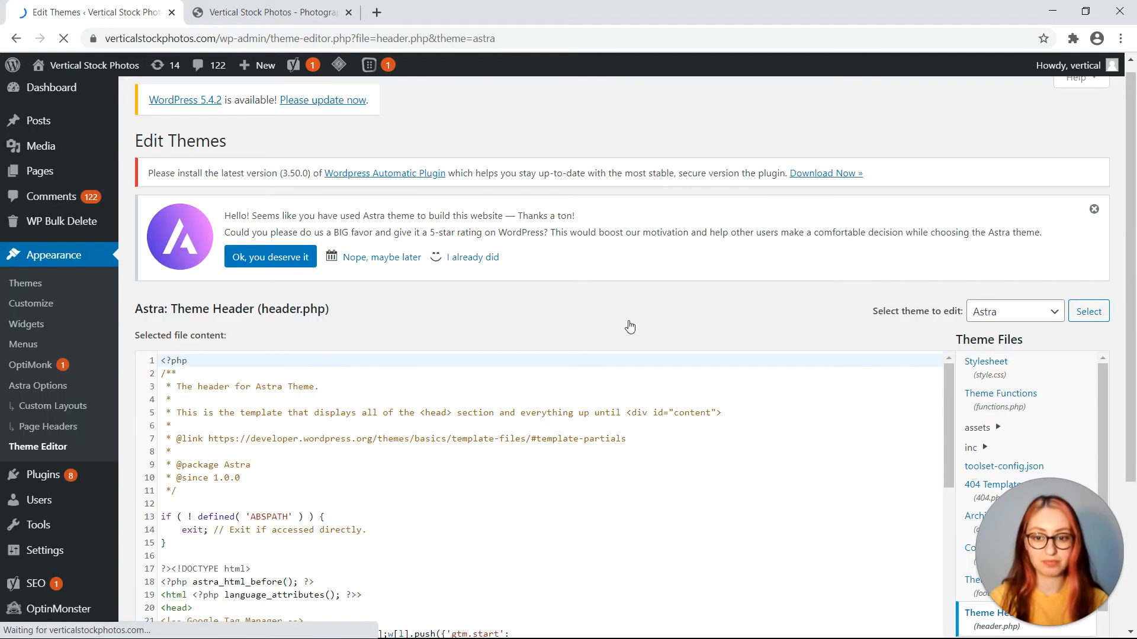
scroll(down, 3)
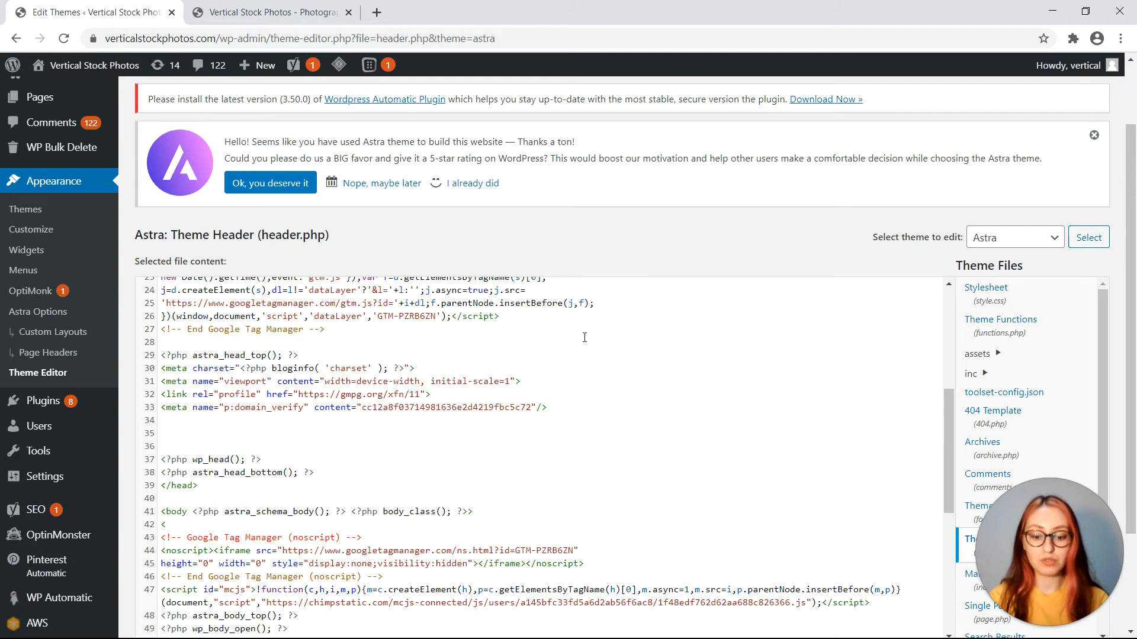
scroll(down, 3)
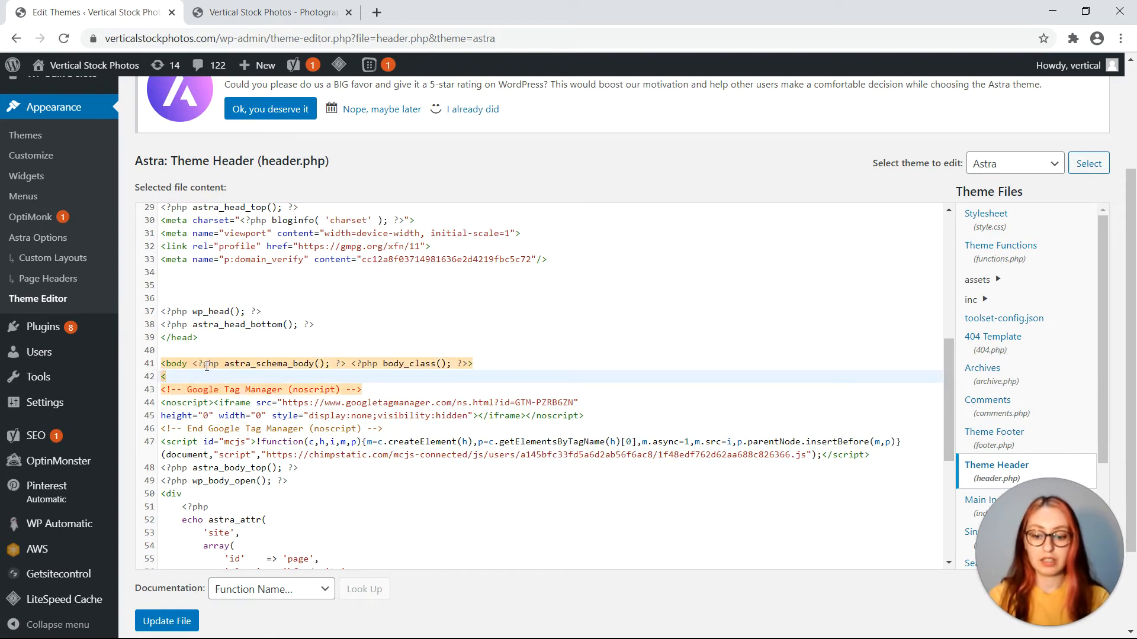
- Add the Popupsmart script after <body>, update header.php, and view the popup live on the site
text(<script type="text/javascript" src="https://apiv2.popupsmart.com/api/Bundle/94" async></script>)
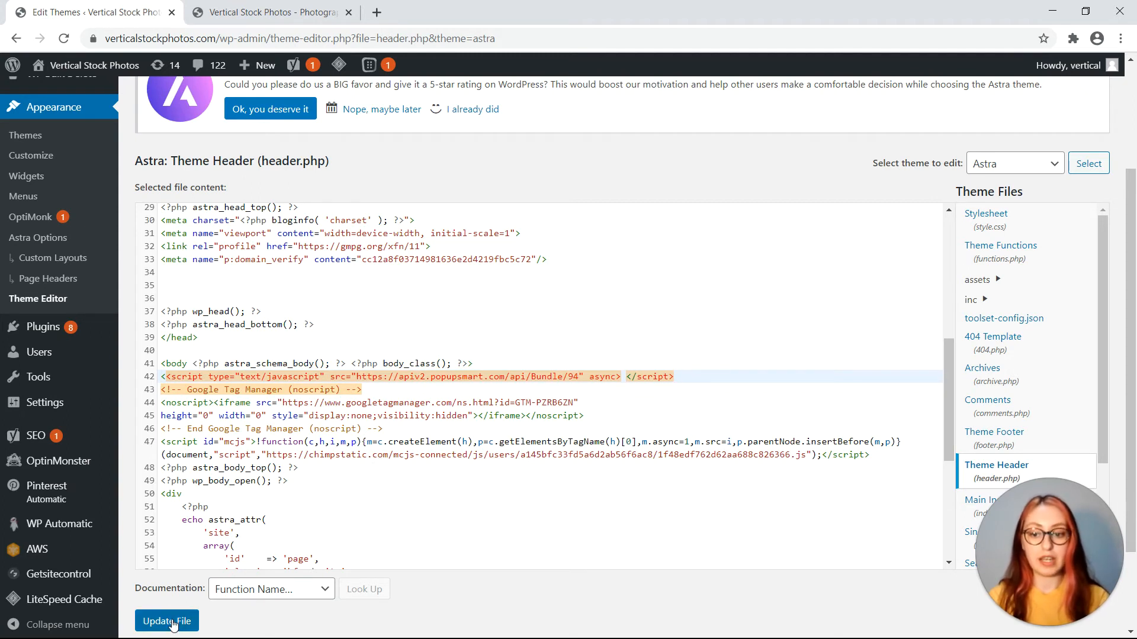
click(166, 622)
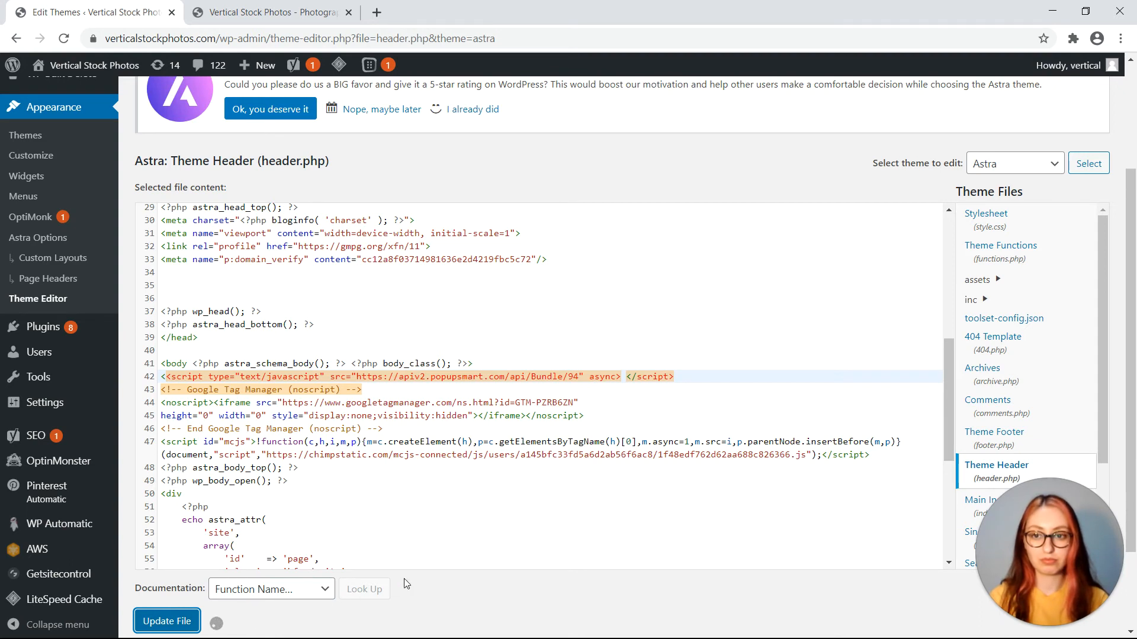
click(166, 621)
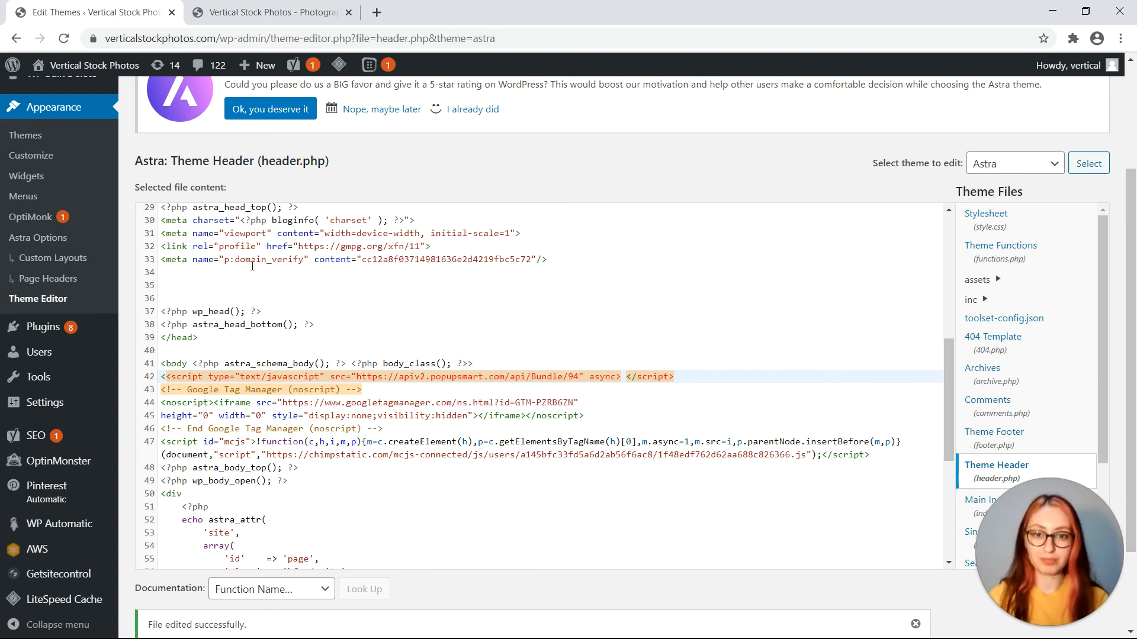
click(269, 12)
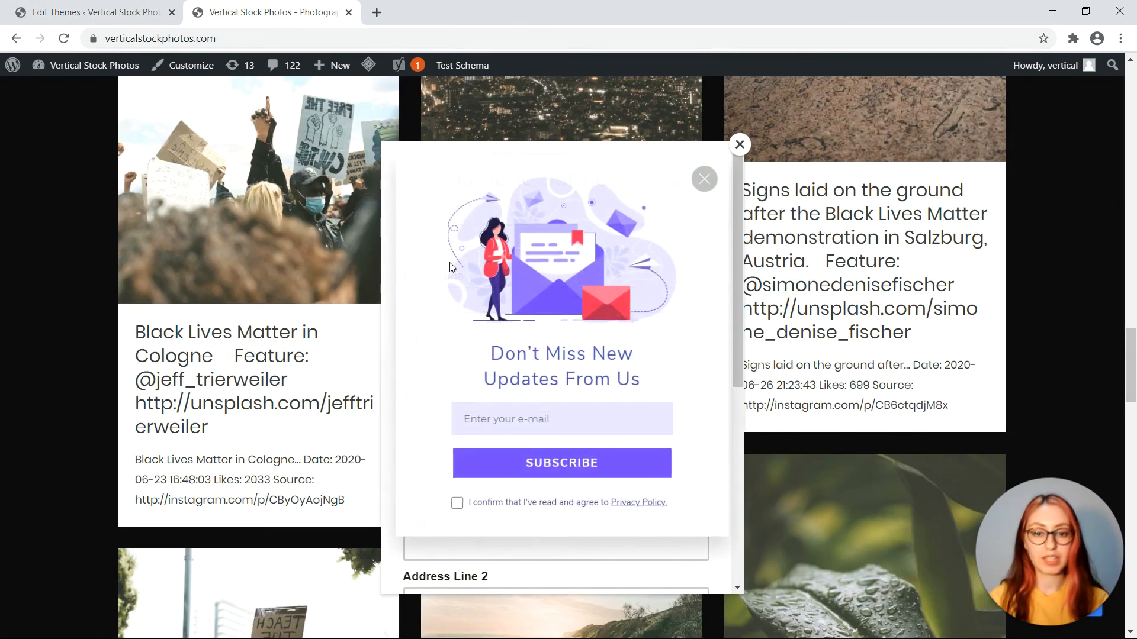